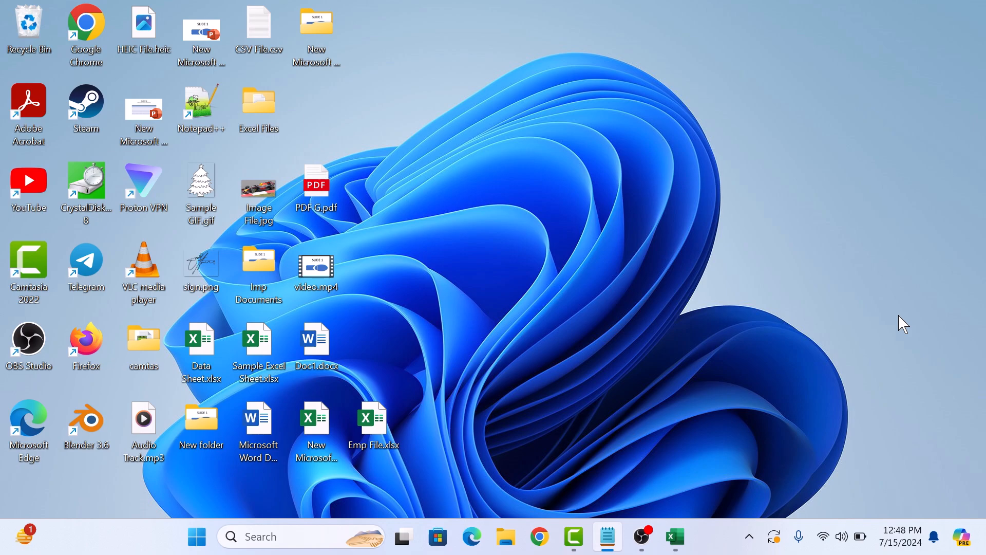
{"action": "mouse_move", "coordinate": [860, 337]}
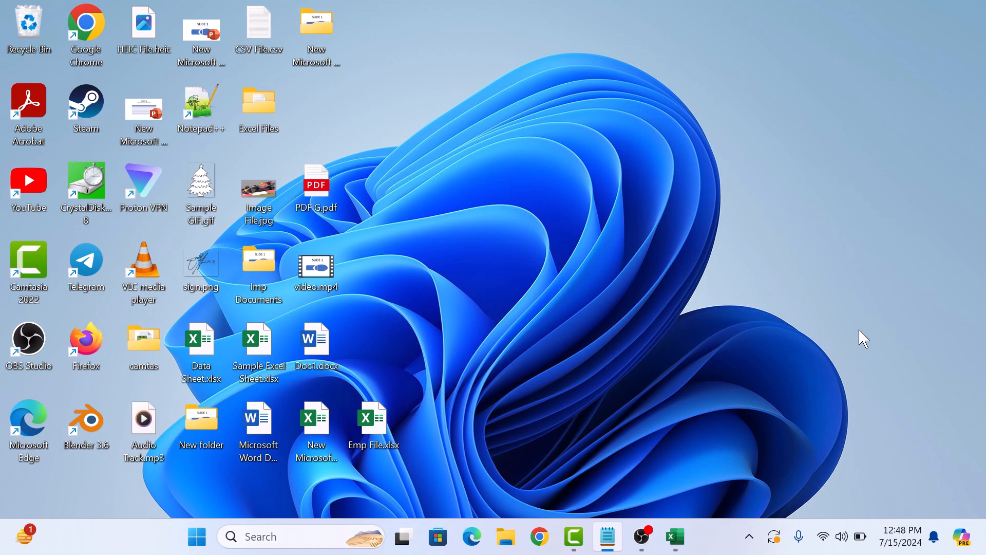
Switch to the workbook and select the employee table A1:D8 on Sheet5 with its headers.
{"action": "left_click", "coordinate": [673, 536]}
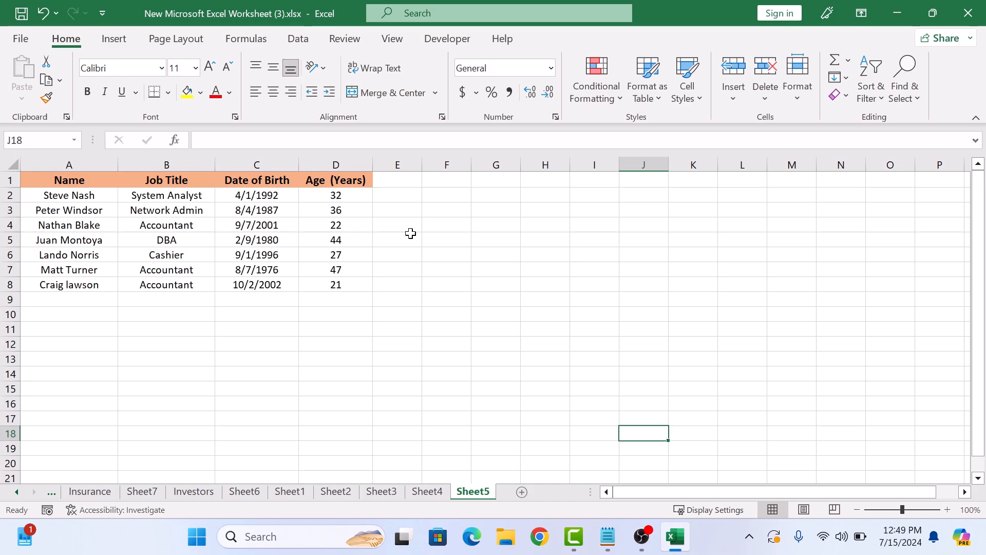
{"action": "mouse_move", "coordinate": [347, 283]}
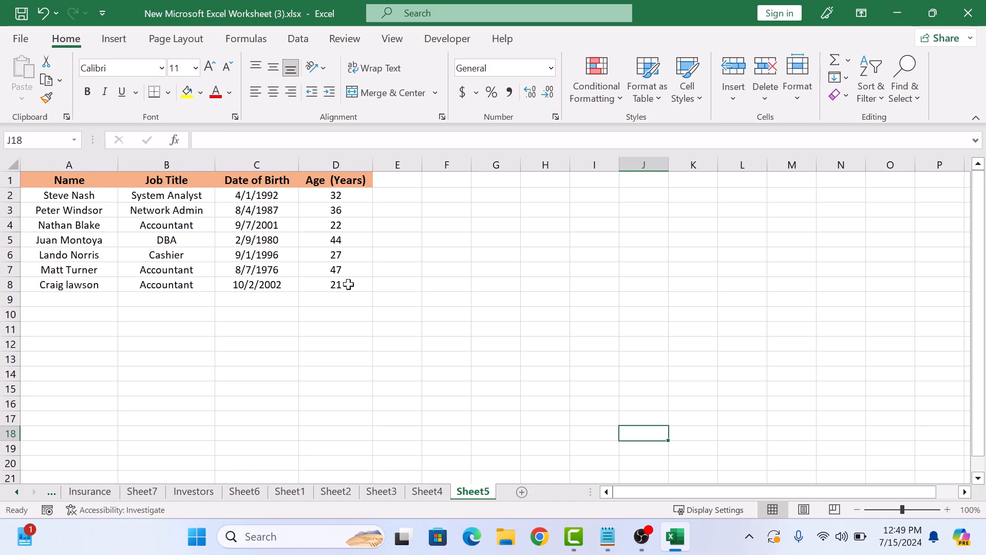
{"action": "left_click_drag", "start_coordinate": [69, 180], "coordinate": [335, 284]}
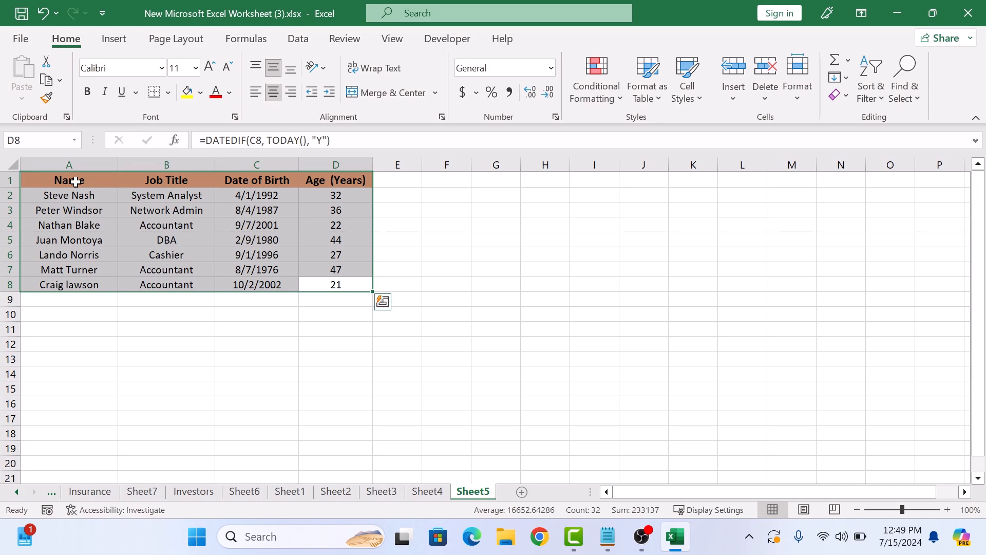
{"action": "left_click", "coordinate": [297, 39]}
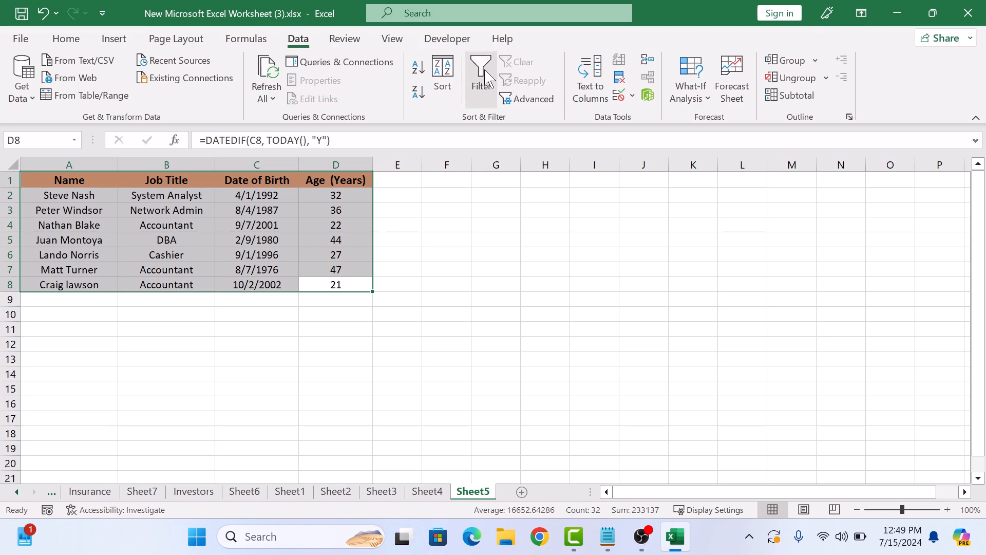
Turn on AutoFilter so each employee table header gets a dropdown arrow.
{"action": "left_click", "coordinate": [481, 70]}
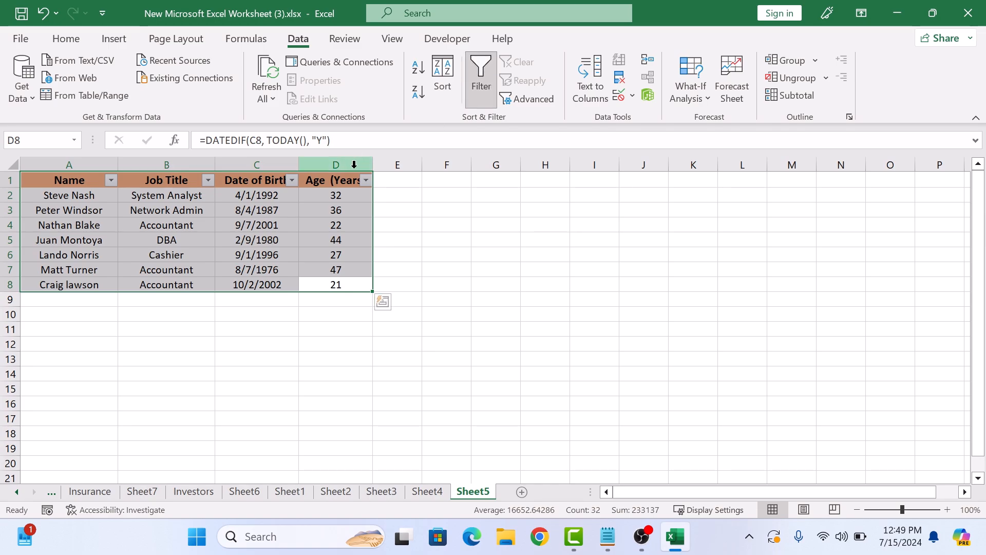
{"action": "left_click", "coordinate": [440, 208]}
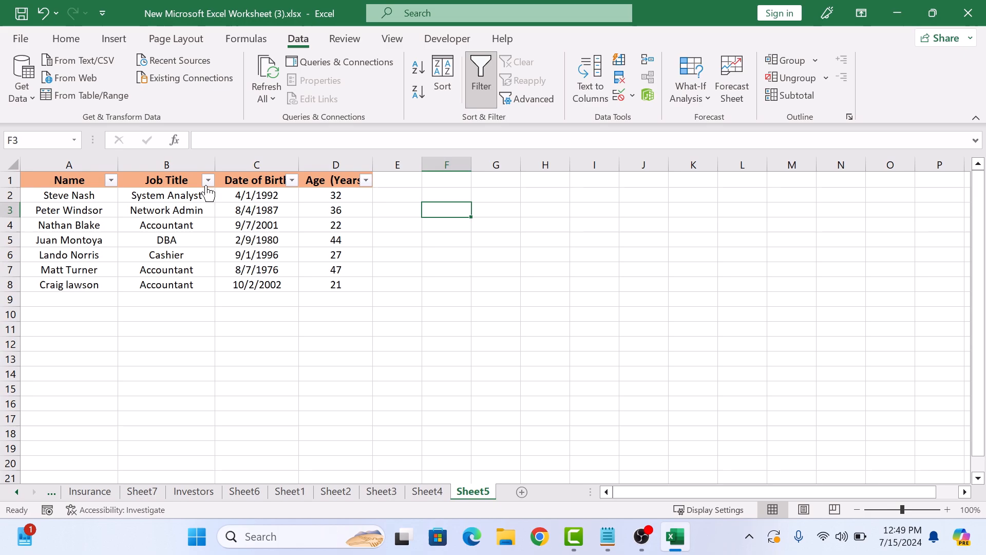
Filter the Job Title column to show only the Accountant rows.
{"action": "left_click", "coordinate": [207, 179]}
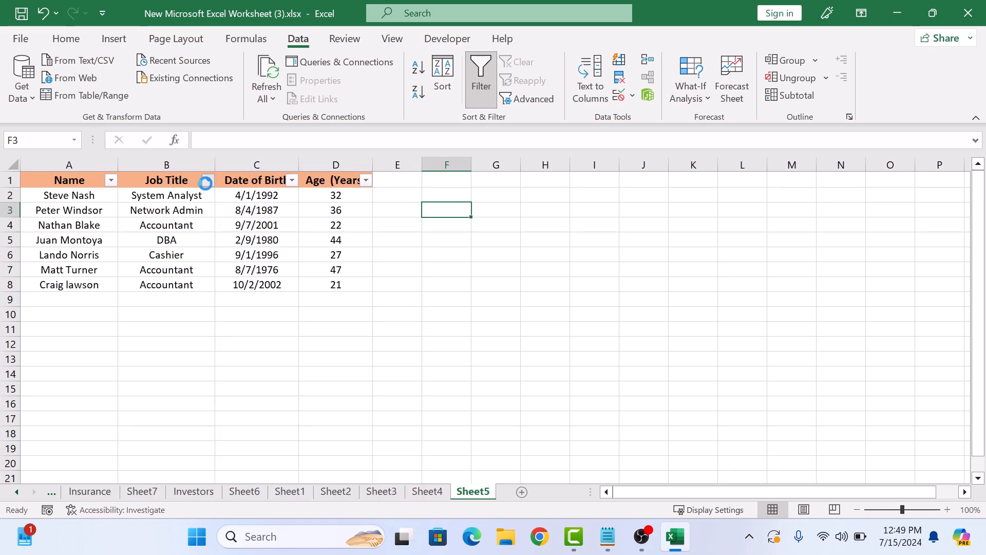
{"action": "left_click", "coordinate": [205, 180]}
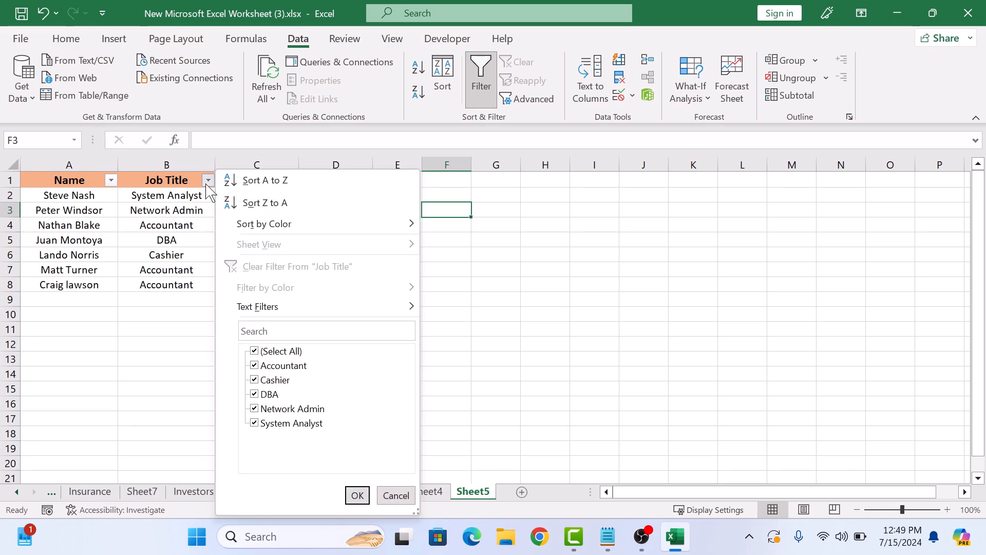
{"action": "mouse_move", "coordinate": [262, 310]}
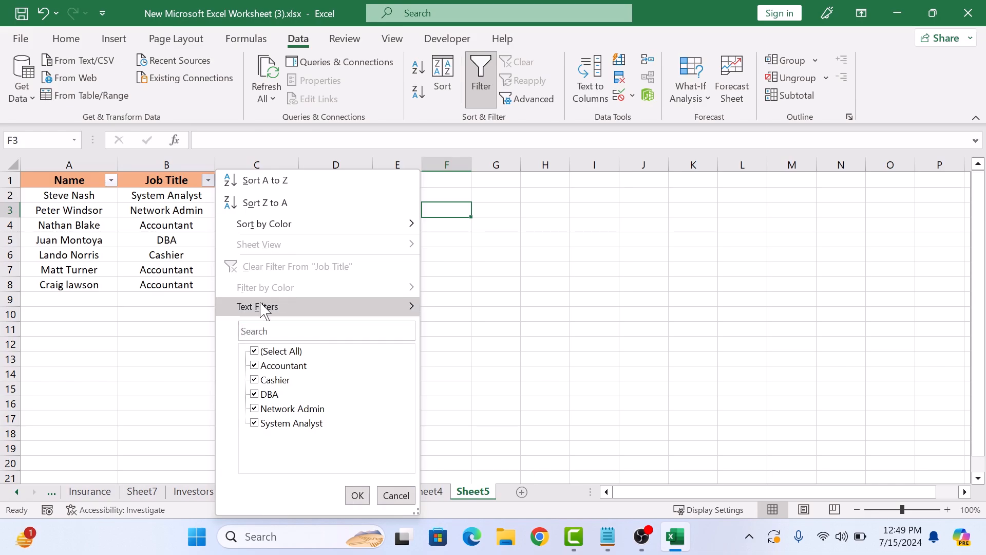
{"action": "mouse_move", "coordinate": [362, 388]}
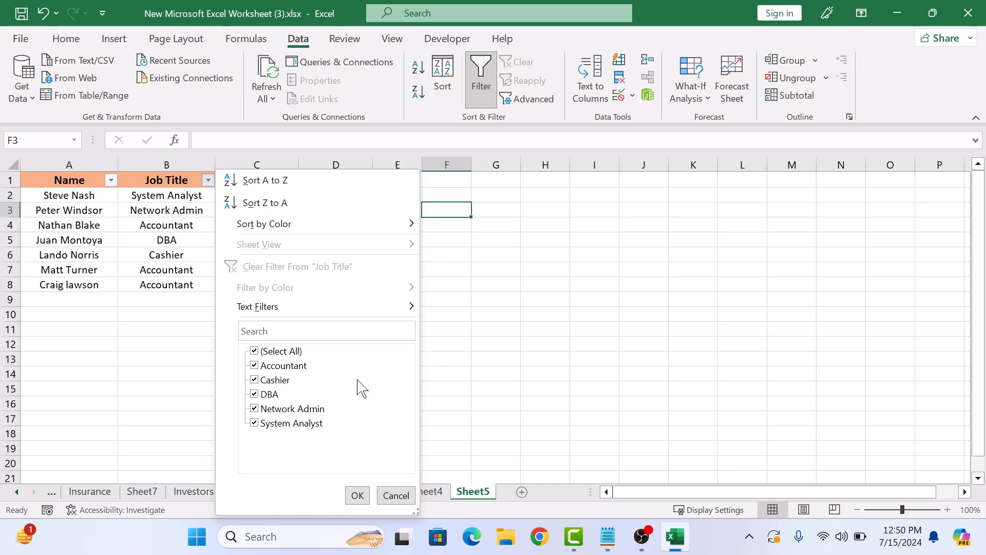
{"action": "left_click", "coordinate": [254, 351]}
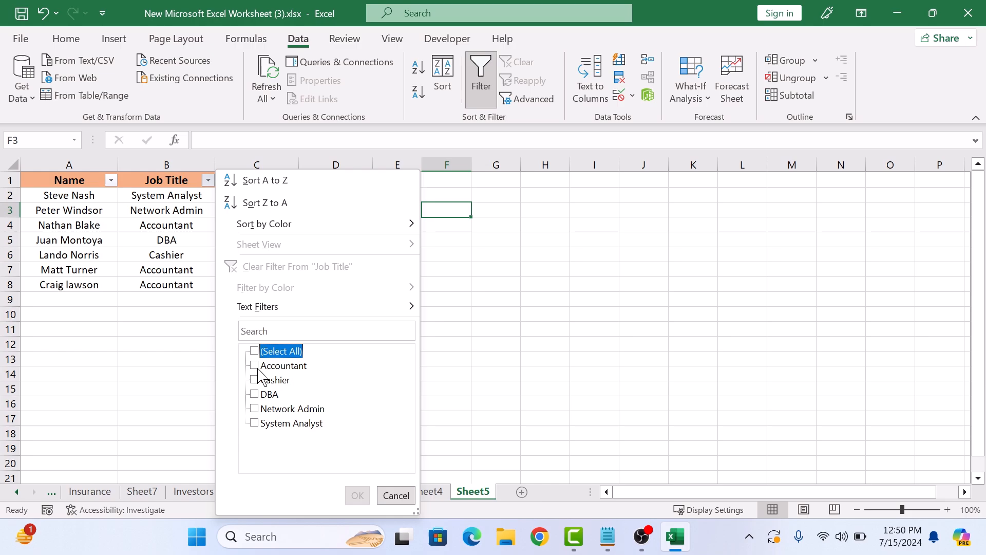
{"action": "left_click", "coordinate": [254, 365]}
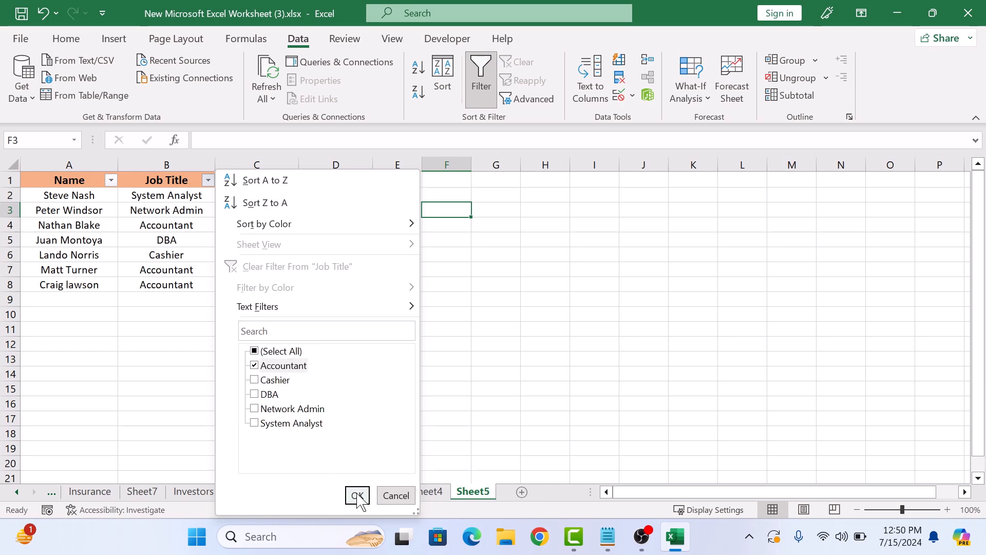
{"action": "left_click", "coordinate": [357, 495]}
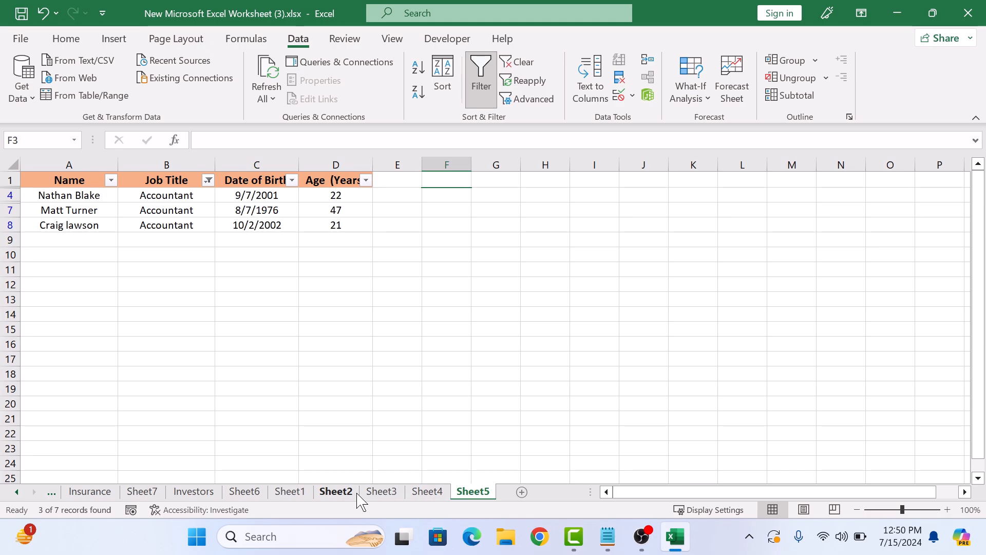
{"action": "mouse_move", "coordinate": [195, 267]}
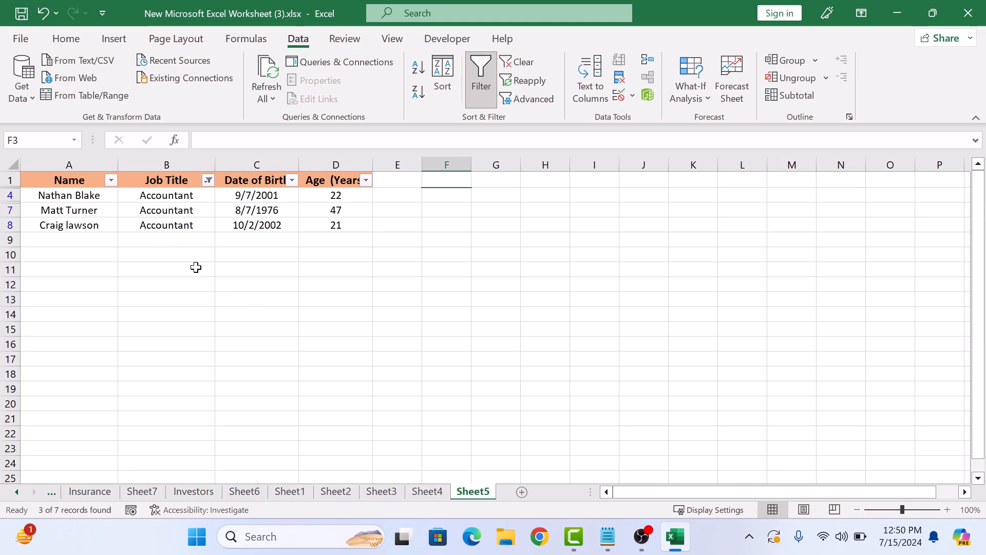
Undo the Accountant filter and start a Number Filters Greater Than condition on Age (Years).
{"action": "left_click", "coordinate": [517, 61]}
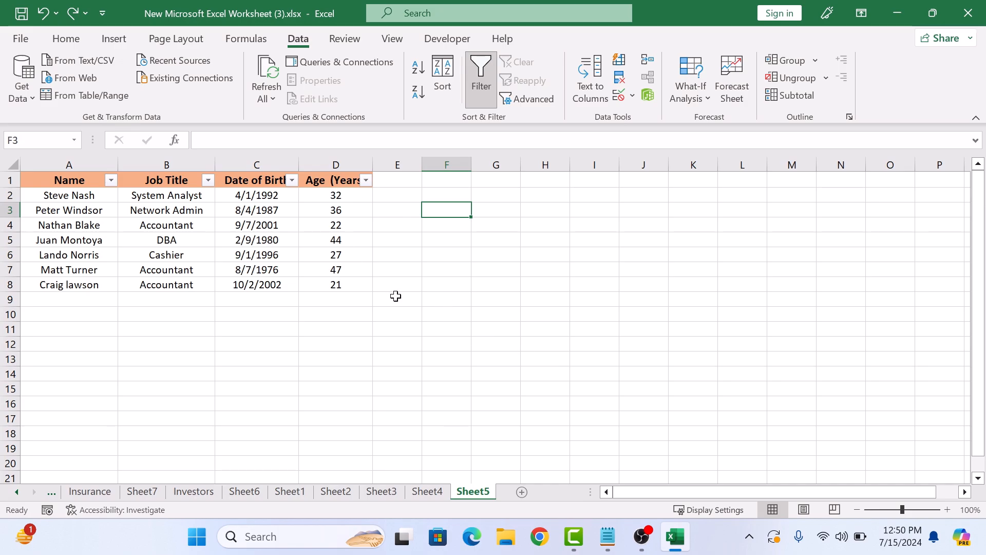
{"action": "mouse_move", "coordinate": [405, 273]}
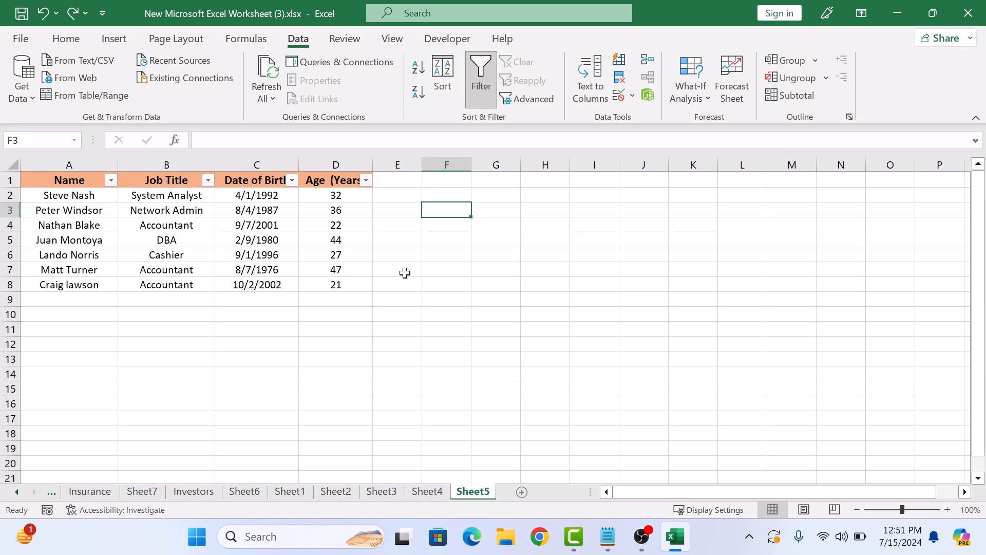
{"action": "mouse_move", "coordinate": [366, 180]}
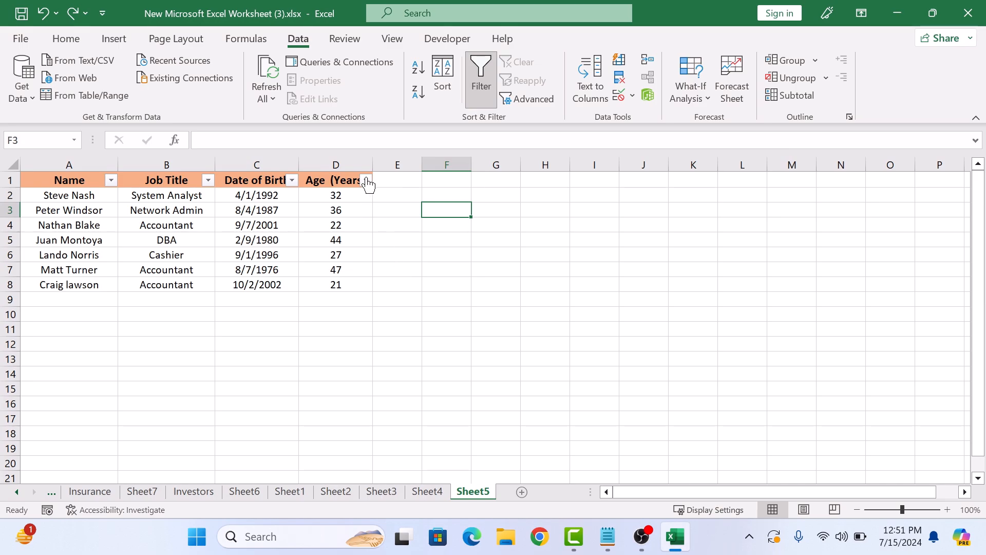
{"action": "left_click", "coordinate": [366, 179]}
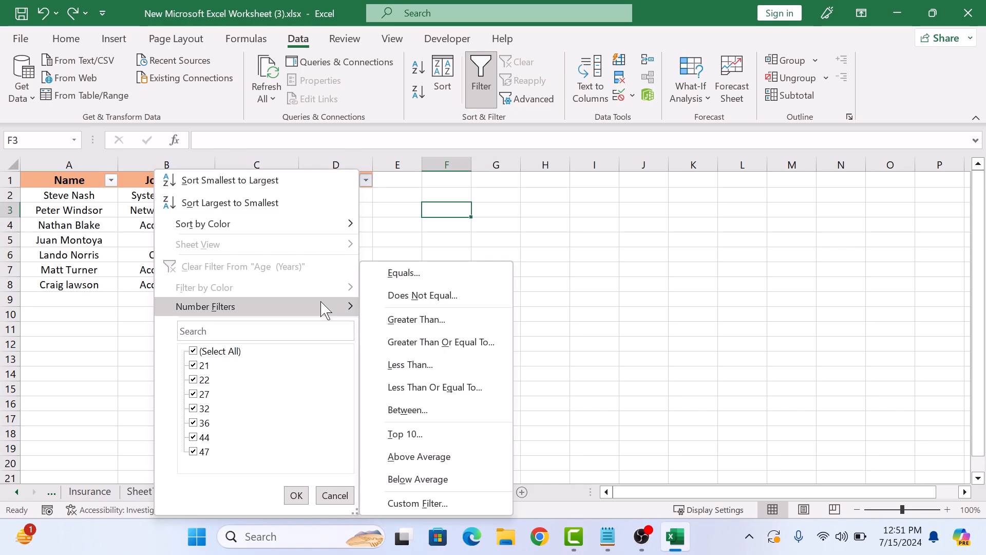
{"action": "mouse_move", "coordinate": [427, 323]}
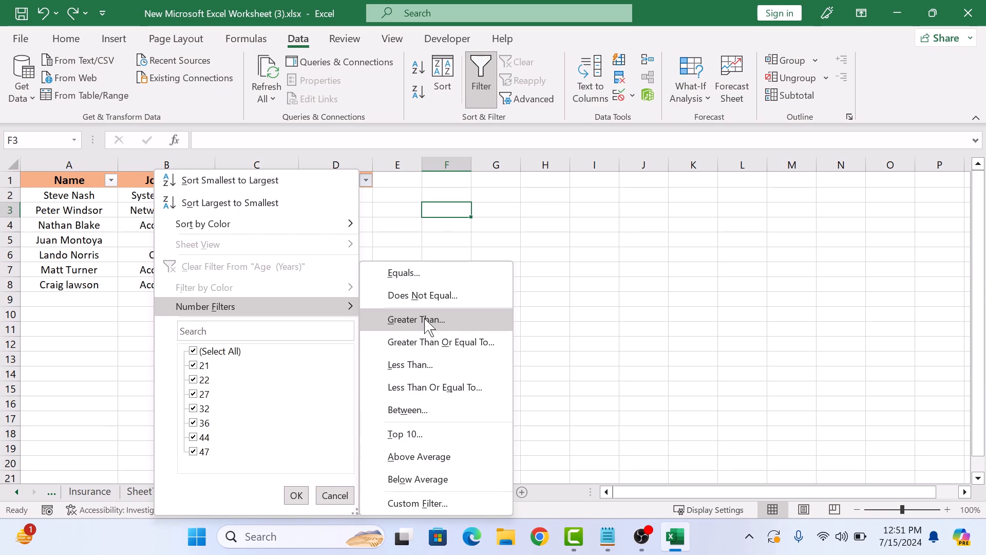
{"action": "left_click", "coordinate": [416, 320]}
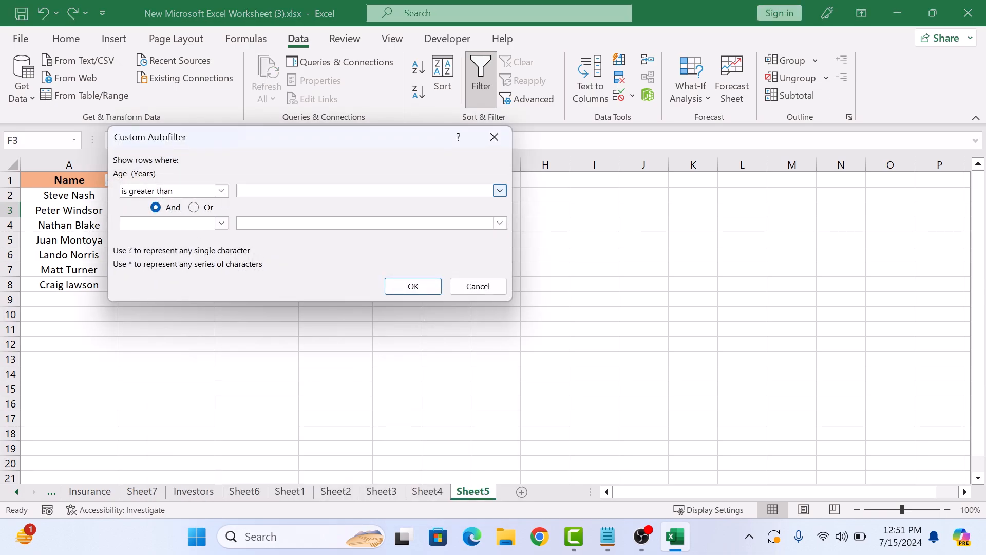
Apply the Custom AutoFilter so only employees with age greater than 35 remain.
{"action": "type", "text": "35"}
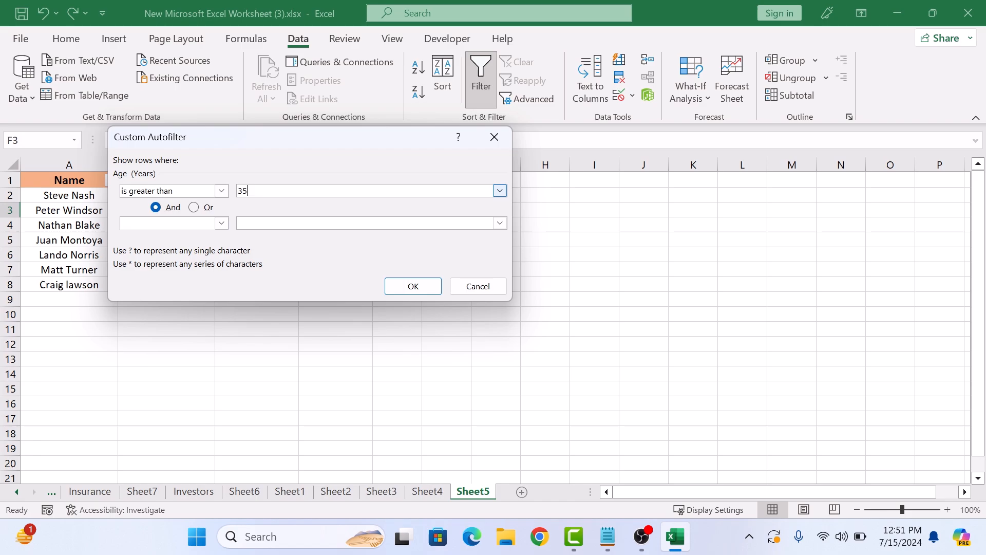
{"action": "left_click", "coordinate": [413, 285]}
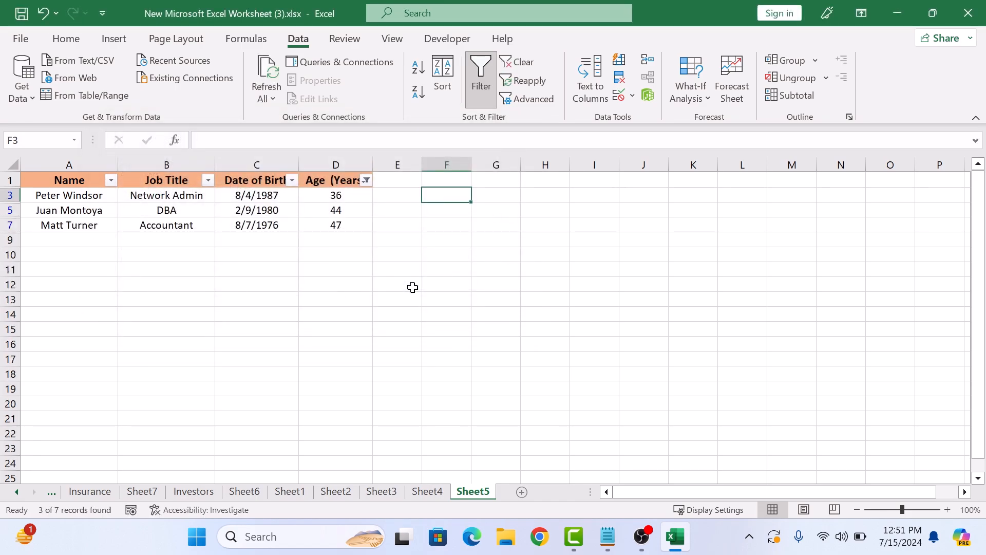
{"action": "mouse_move", "coordinate": [328, 244]}
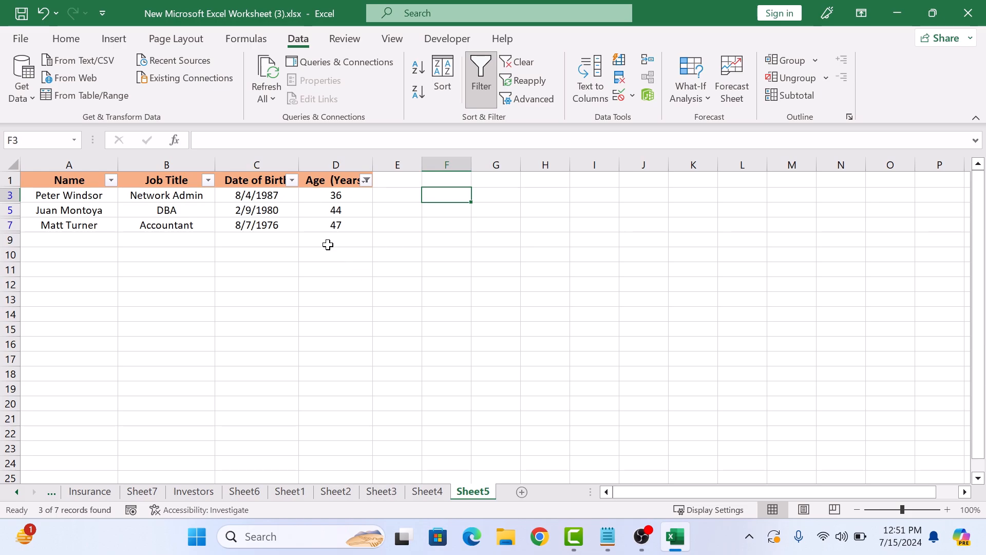